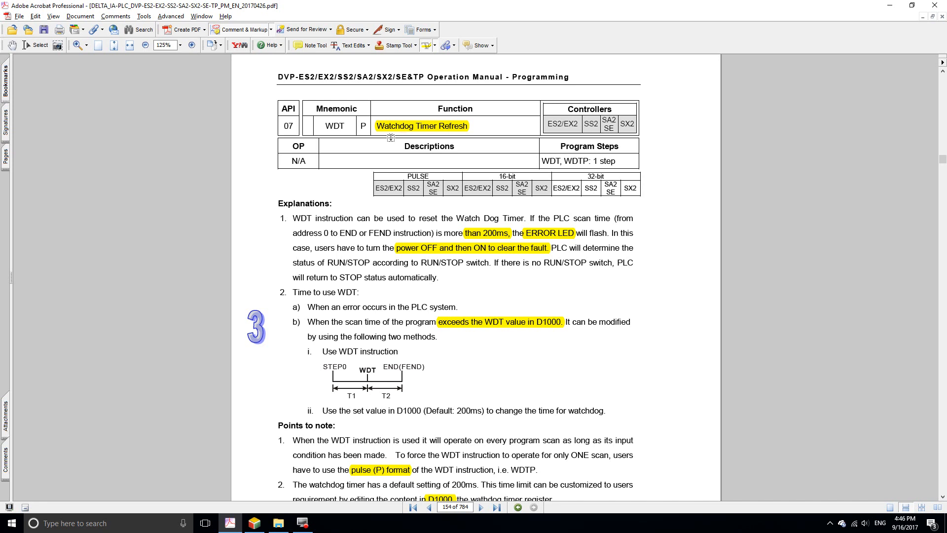
{"action": "mouse_move", "coordinate": [418, 129]}
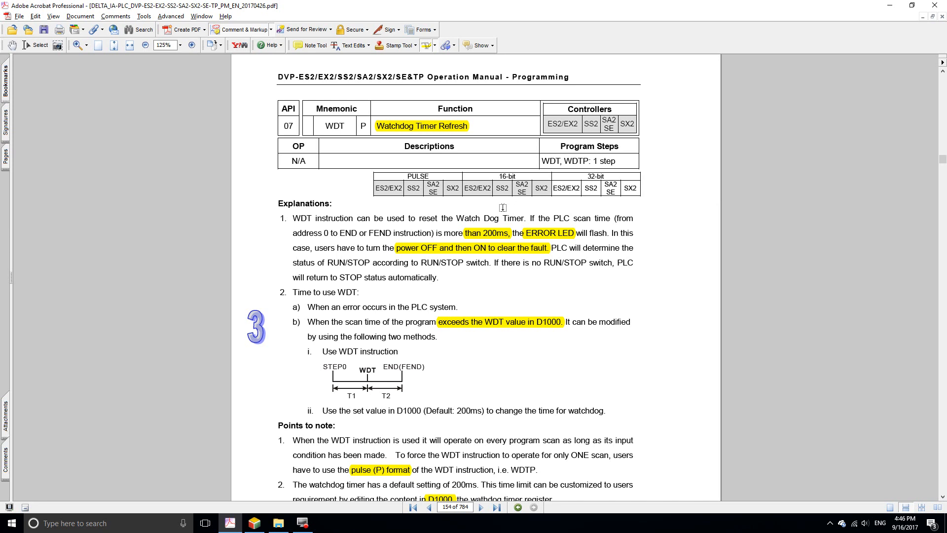
{"action": "mouse_move", "coordinate": [497, 205]}
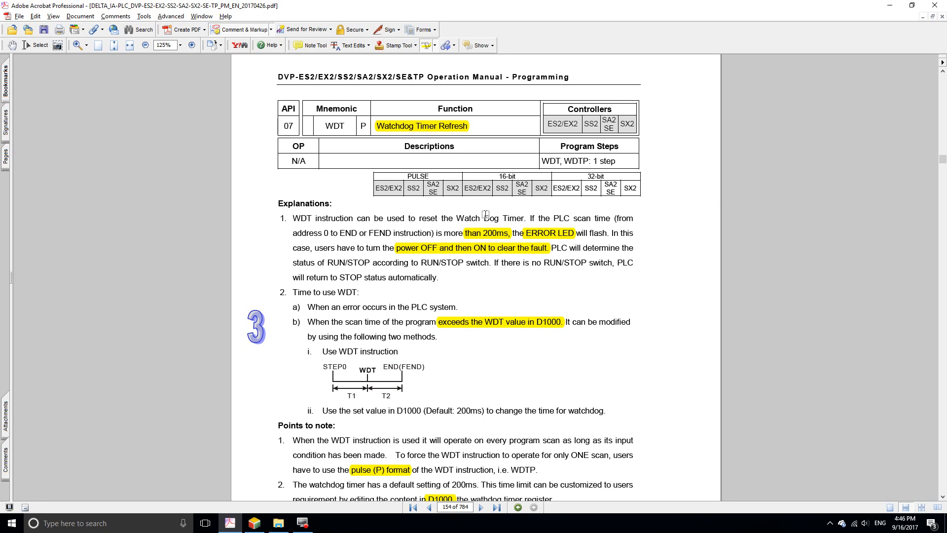
{"action": "mouse_move", "coordinate": [484, 233]}
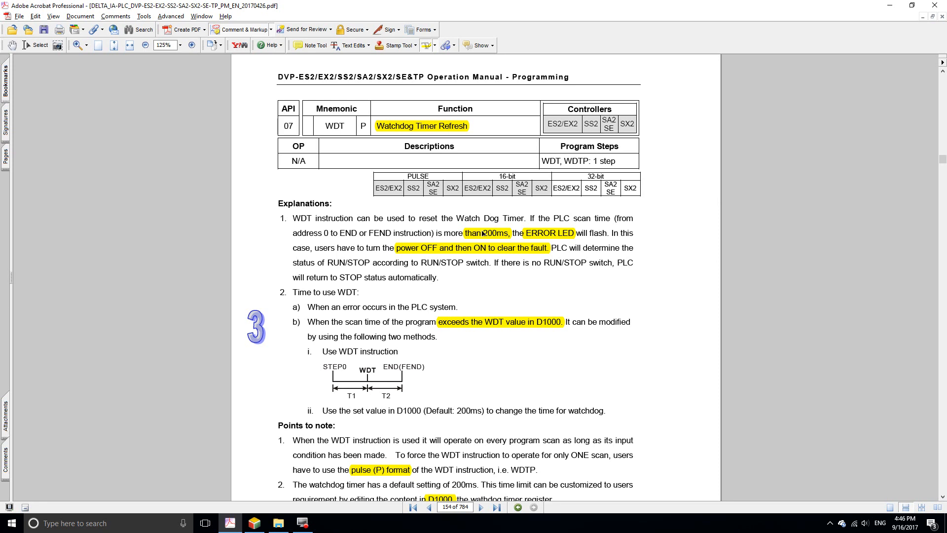
{"action": "mouse_move", "coordinate": [490, 237]}
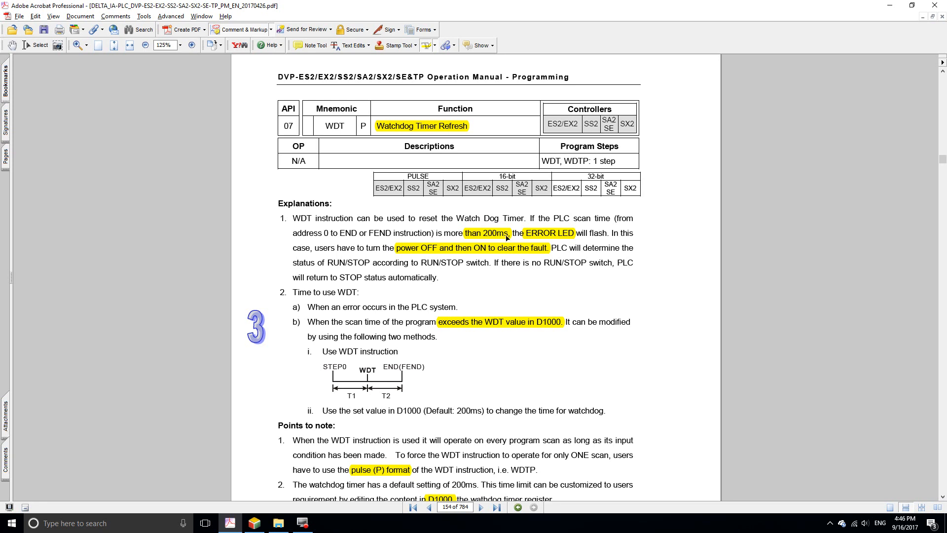
{"action": "mouse_move", "coordinate": [539, 273]}
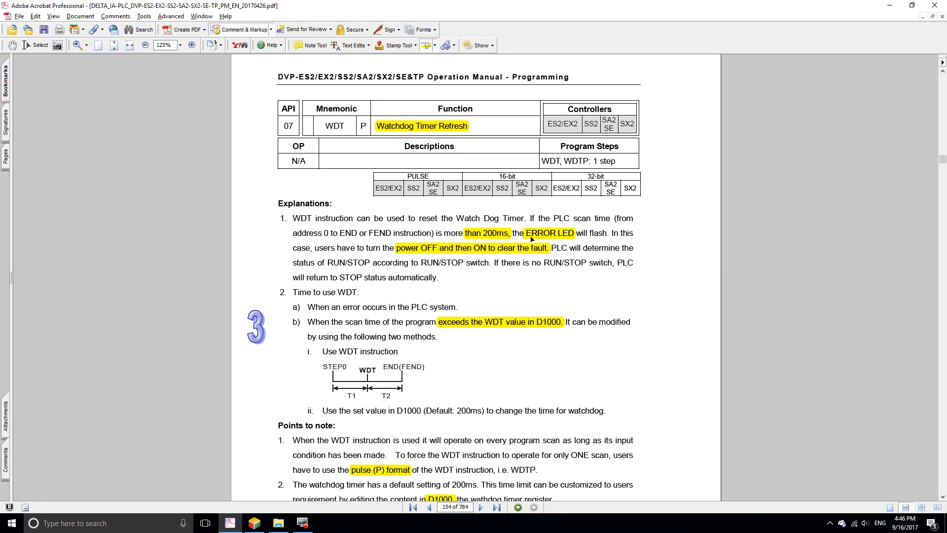
{"action": "mouse_move", "coordinate": [571, 233]}
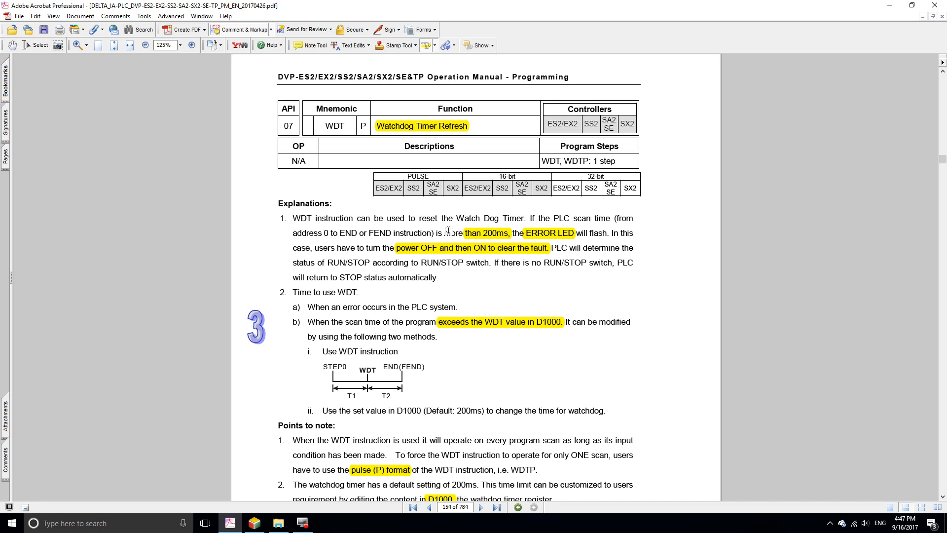
{"action": "mouse_move", "coordinate": [483, 231]}
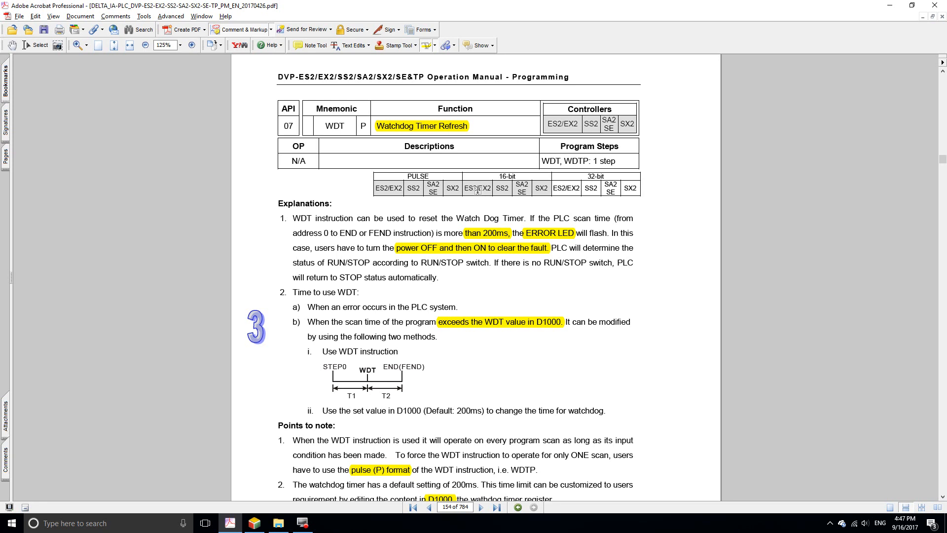
{"action": "mouse_move", "coordinate": [487, 234]}
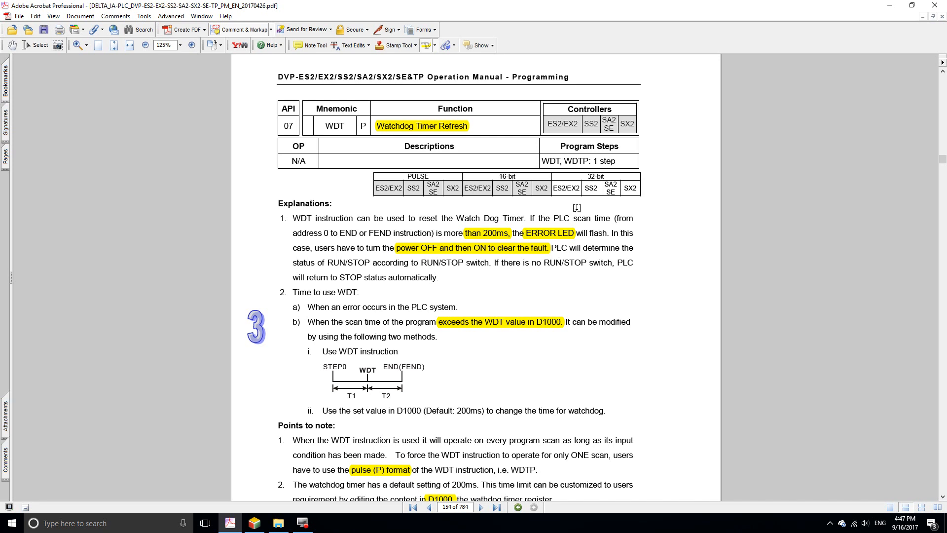
{"action": "mouse_move", "coordinate": [660, 204]}
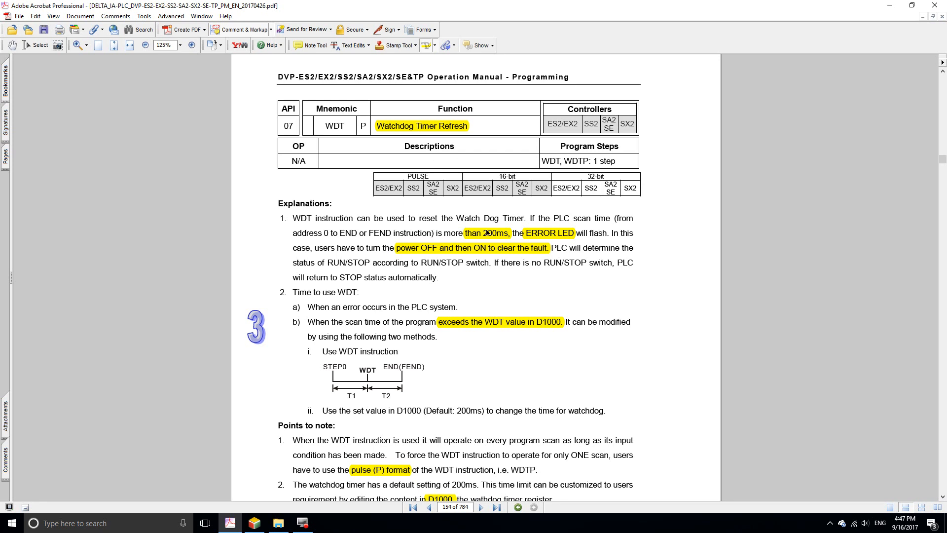
{"action": "mouse_move", "coordinate": [495, 238]}
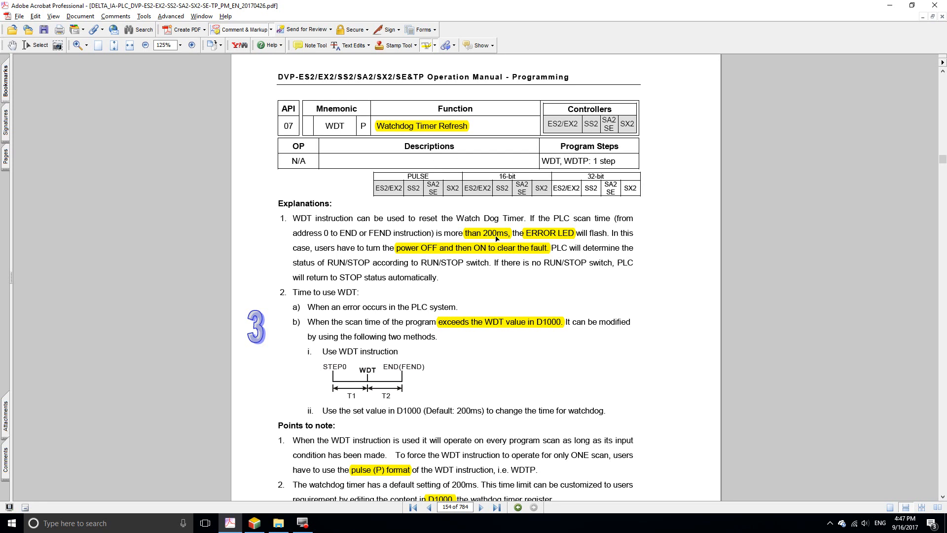
{"action": "mouse_move", "coordinate": [572, 218]}
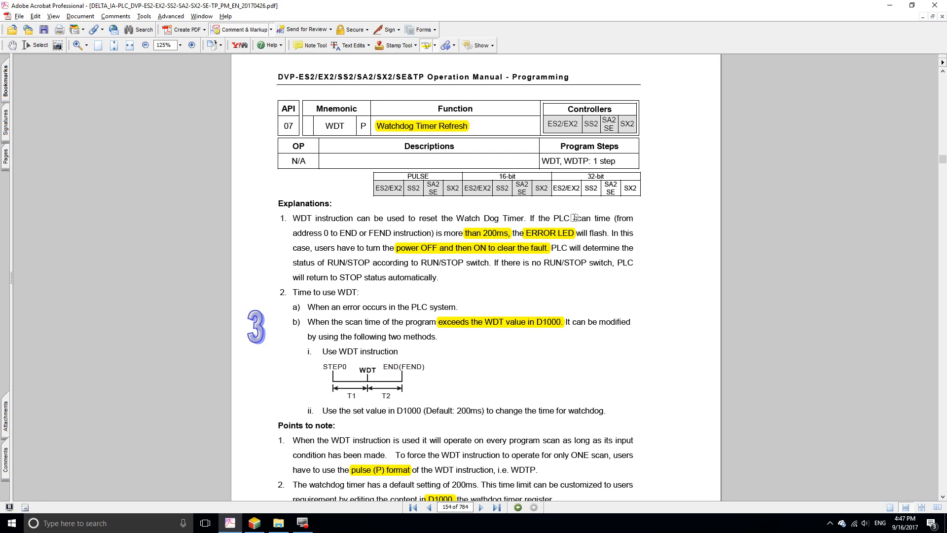
{"action": "mouse_move", "coordinate": [555, 237]}
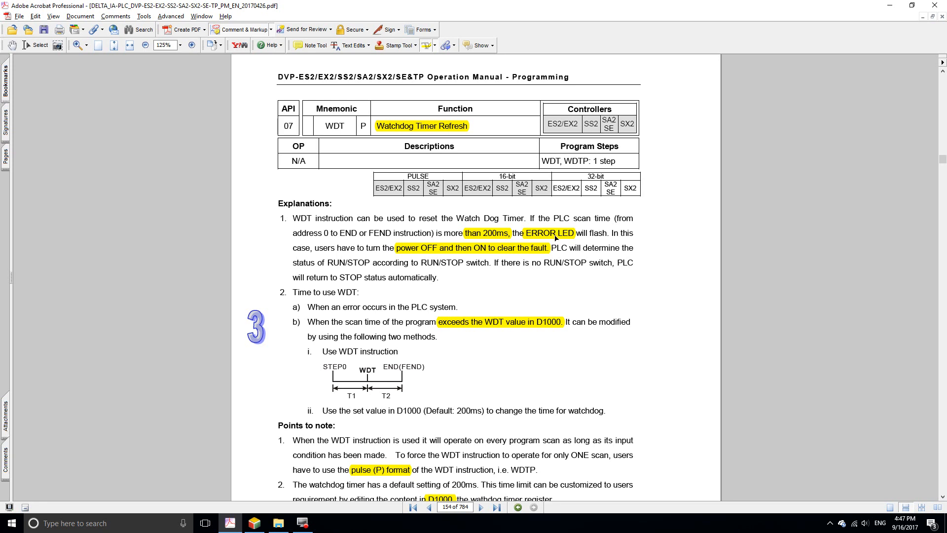
{"action": "mouse_move", "coordinate": [577, 238]}
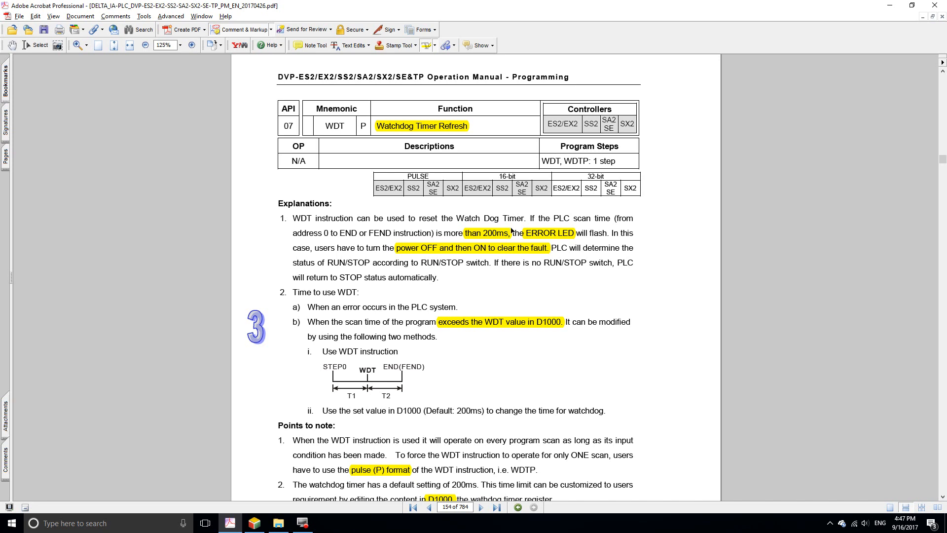
{"action": "mouse_move", "coordinate": [487, 240]}
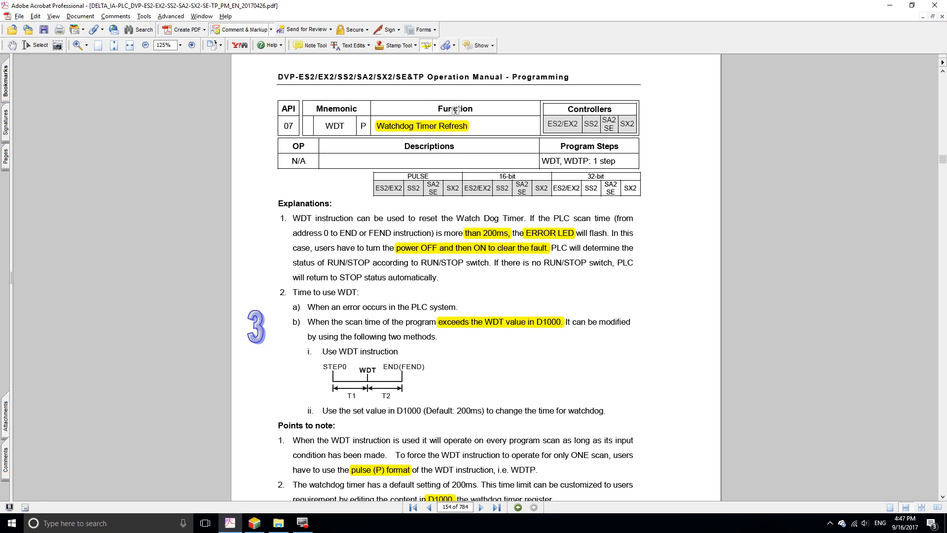
{"action": "mouse_move", "coordinate": [402, 351]}
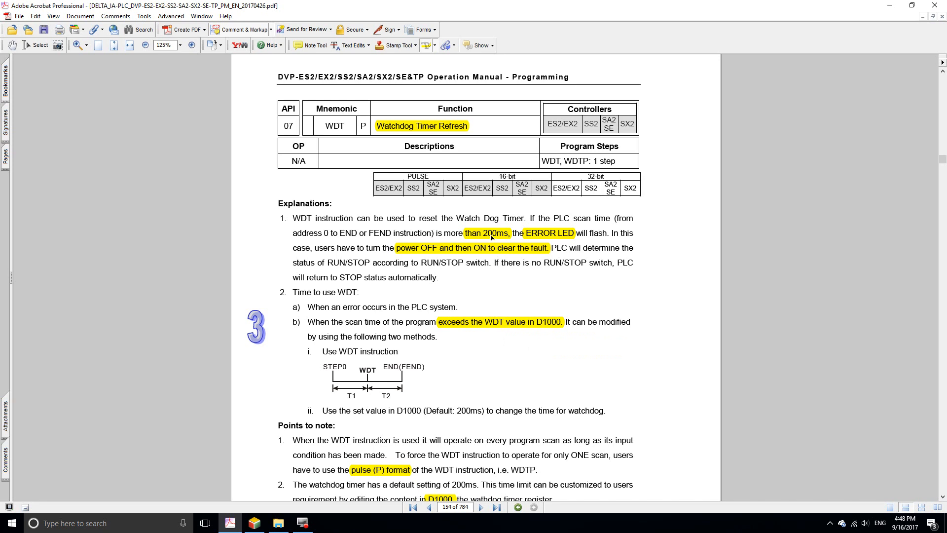
{"action": "mouse_move", "coordinate": [522, 237]}
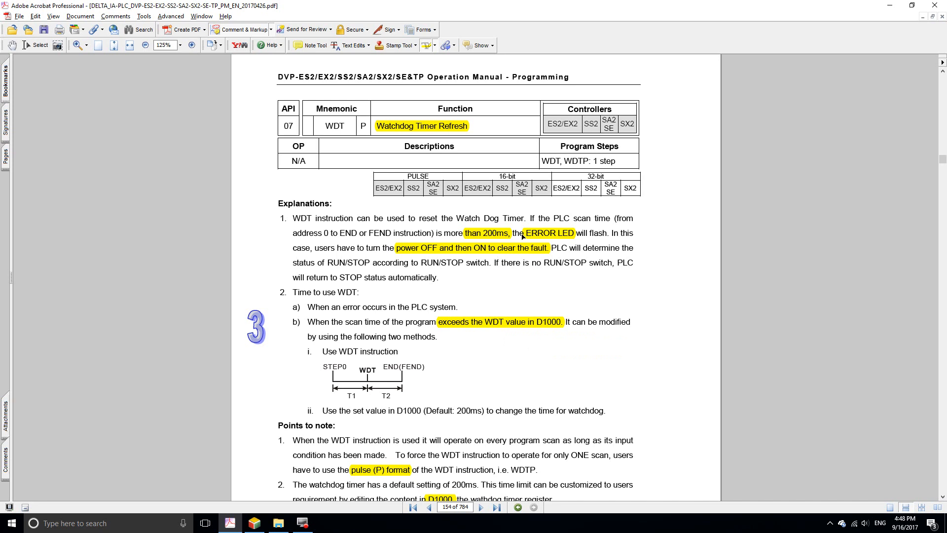
{"action": "mouse_move", "coordinate": [387, 387]}
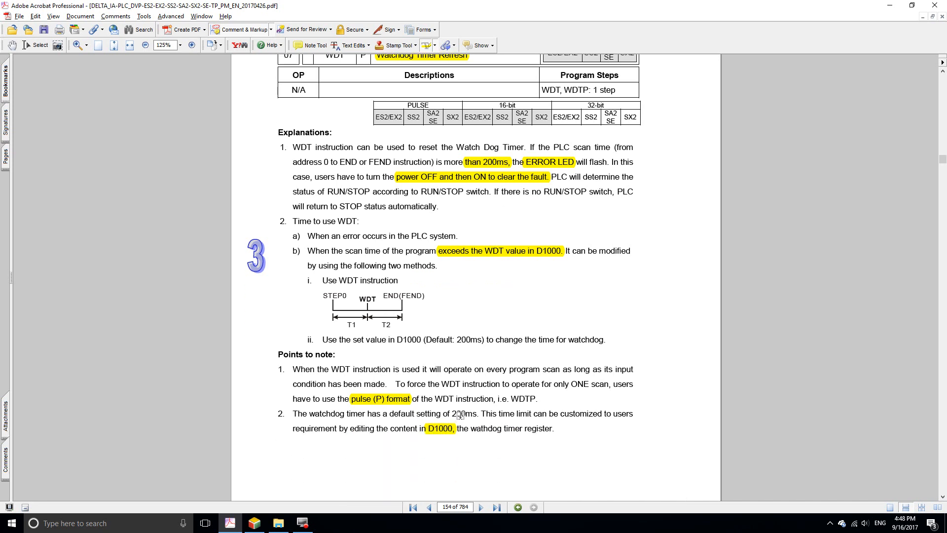
{"action": "mouse_move", "coordinate": [454, 415]}
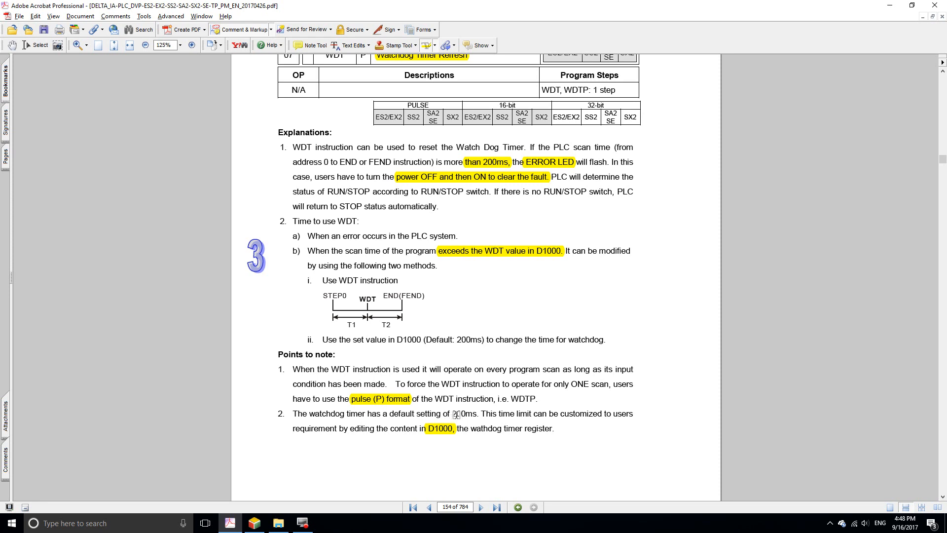
{"action": "mouse_move", "coordinate": [463, 414]}
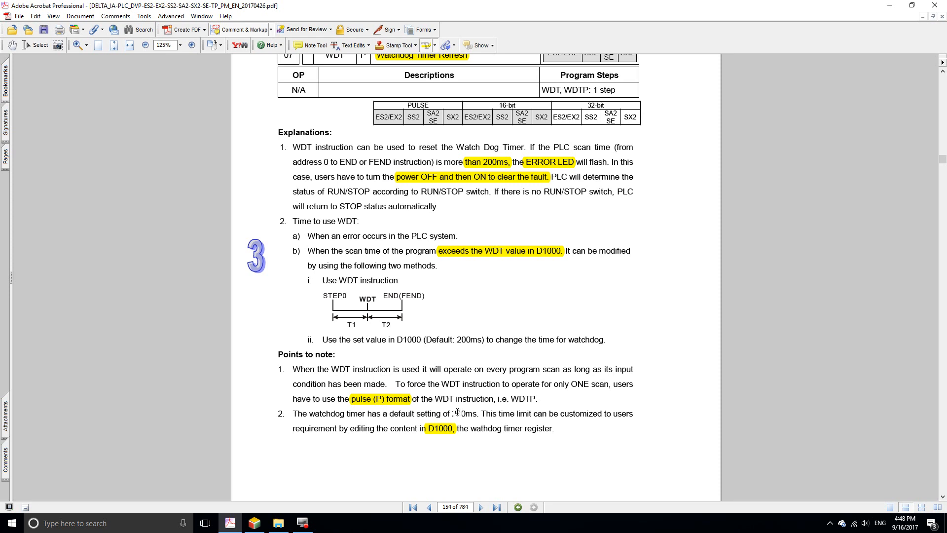
{"action": "mouse_move", "coordinate": [453, 412]}
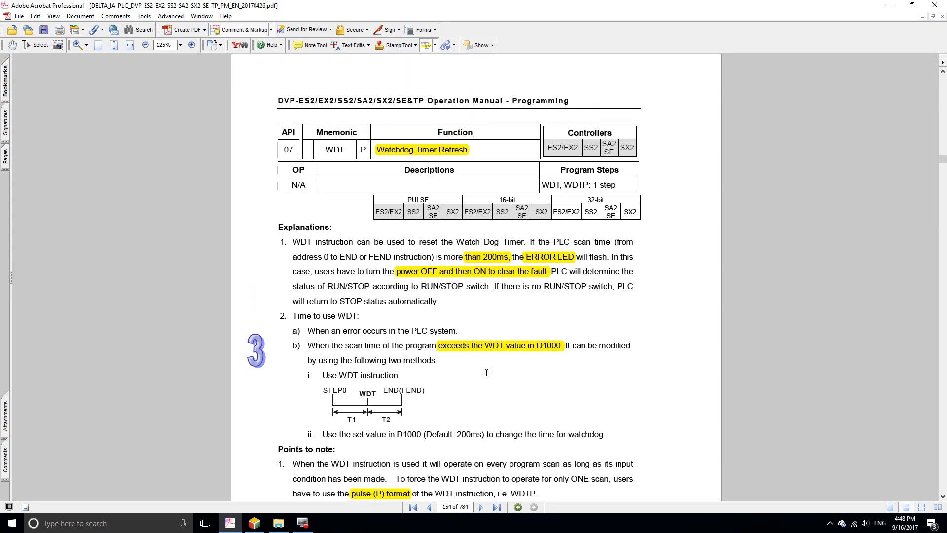
{"action": "scroll", "scroll_direction": "down", "scroll_amount": 3}
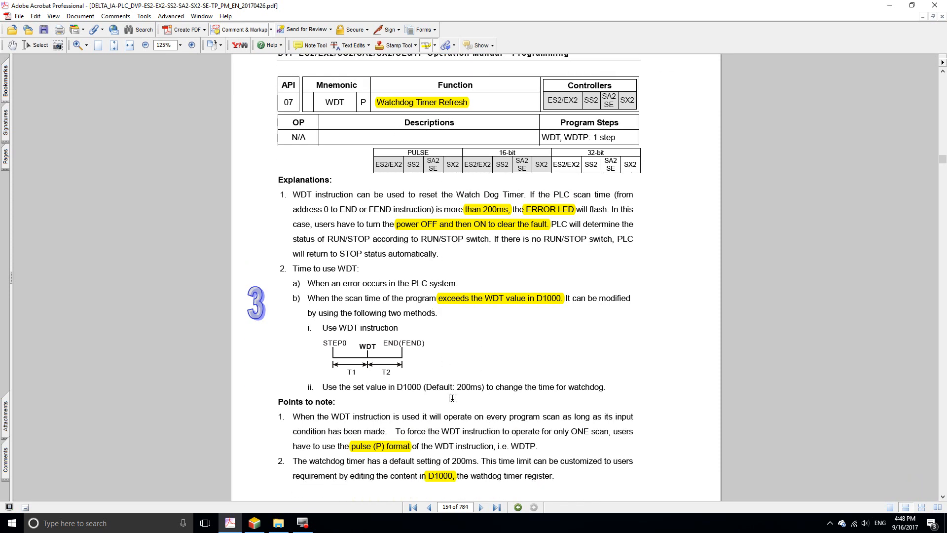